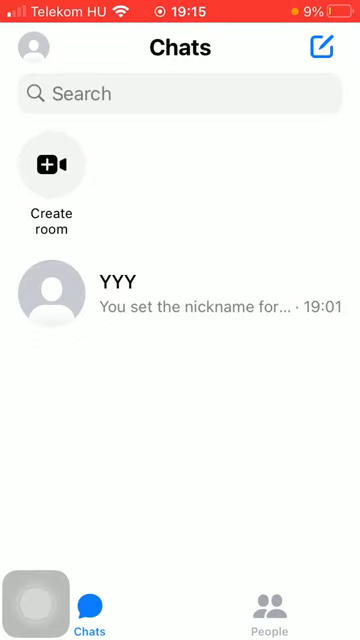
# Reach the account settings menu from the profile picture and scroll to the media options
pyautogui.click(34, 48)
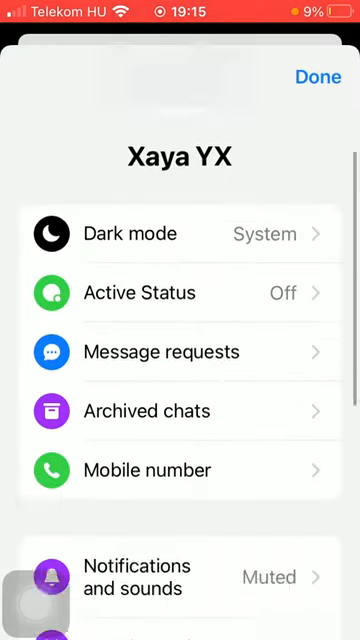
pyautogui.scroll(-3)
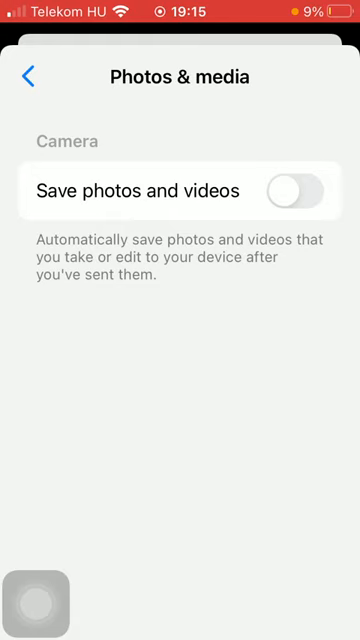
# Switch 'Save photos and videos' on so media taken in Messenger saves to the device
pyautogui.click(304, 190)
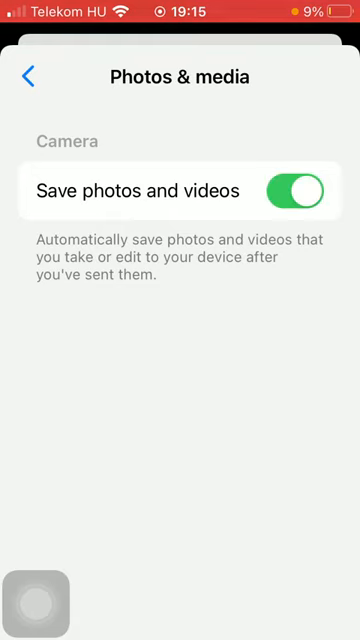